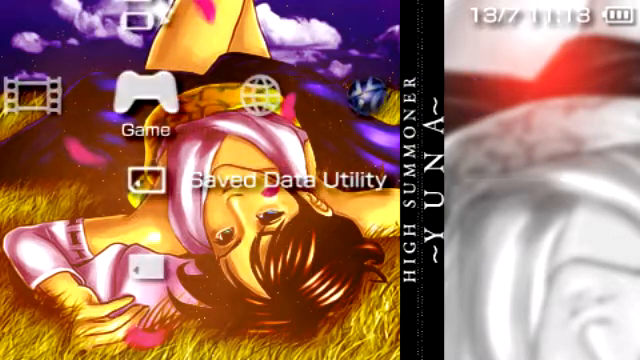
# In the PSP XMB, go to Settings > System Settings and select System Information.
pyautogui.click(142, 180)
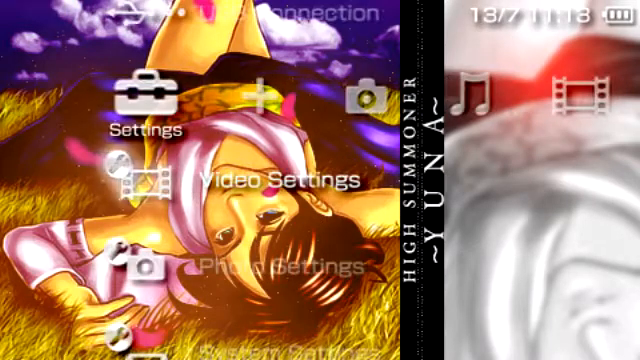
pyautogui.scroll(-3)
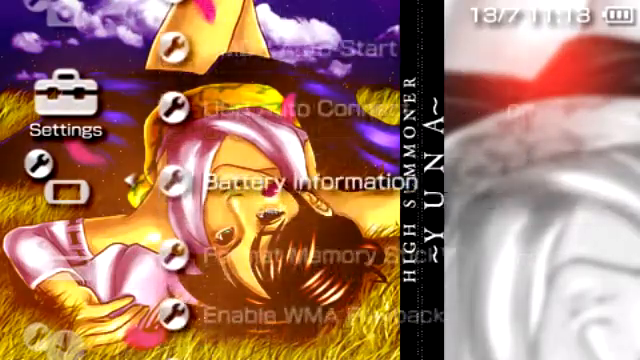
pyautogui.scroll(-3)
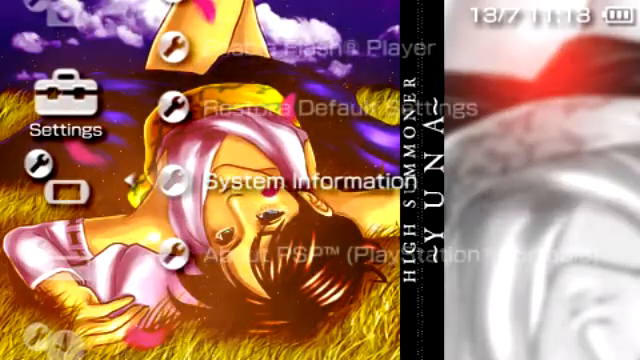
pyautogui.click(288, 183)
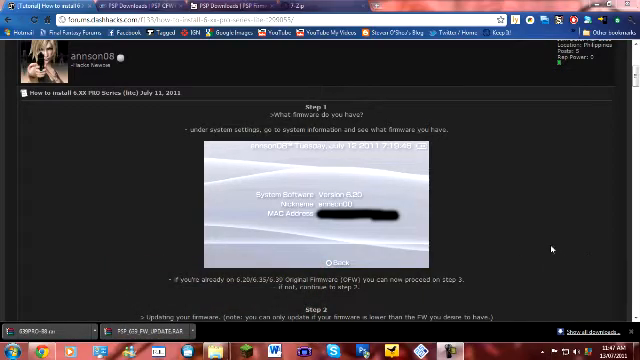
pyautogui.moveTo(535, 240)
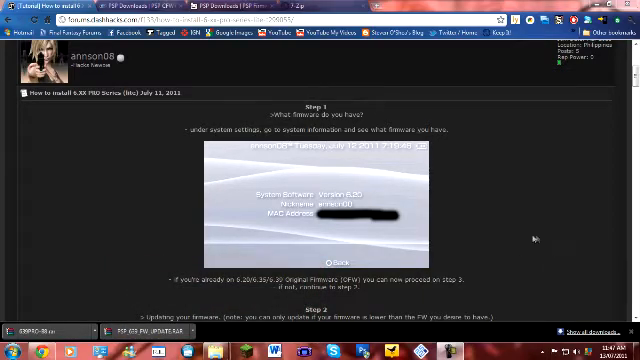
pyautogui.moveTo(328, 212)
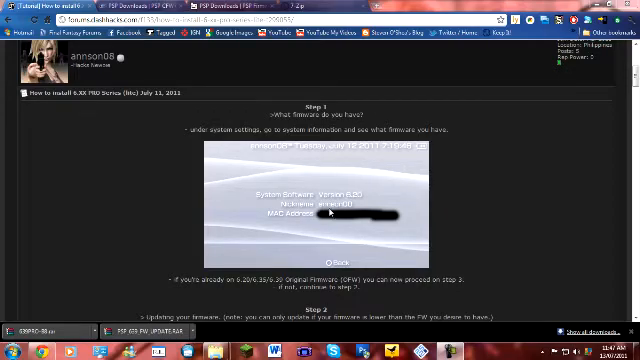
pyautogui.moveTo(330, 210)
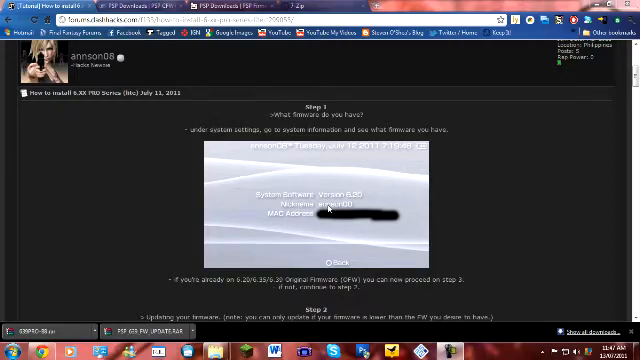
pyautogui.moveTo(318, 205)
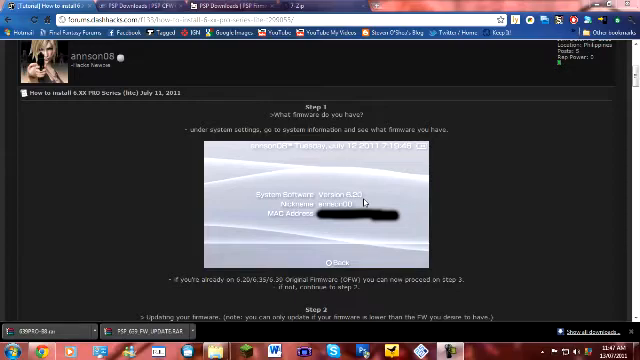
pyautogui.moveTo(362, 199)
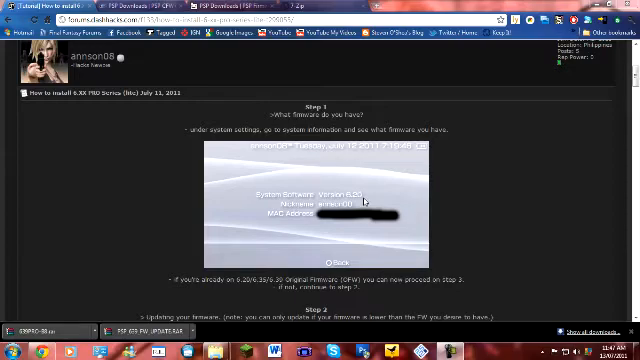
pyautogui.moveTo(447, 191)
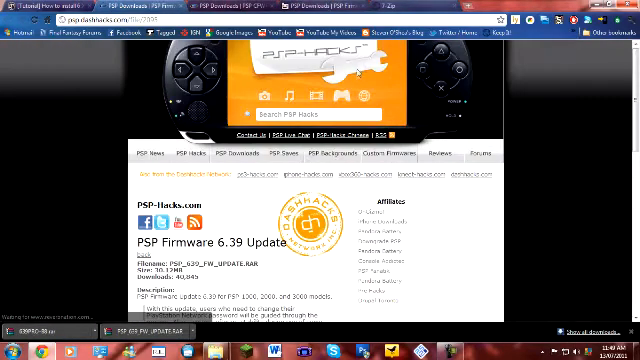
pyautogui.scroll(-3)
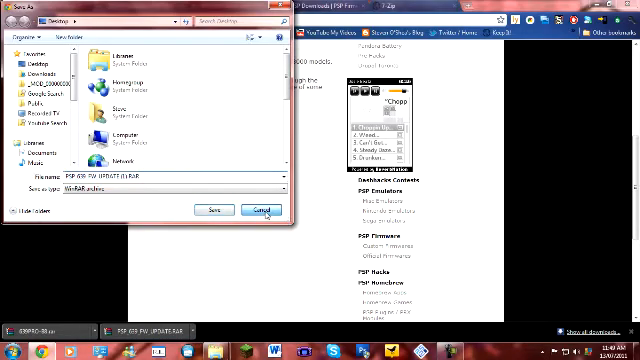
pyautogui.click(264, 209)
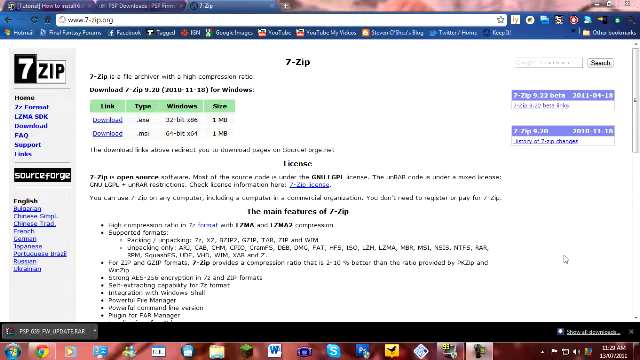
pyautogui.moveTo(564, 259)
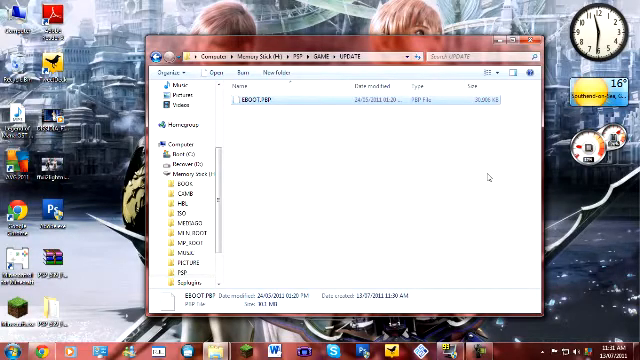
pyautogui.moveTo(502, 127)
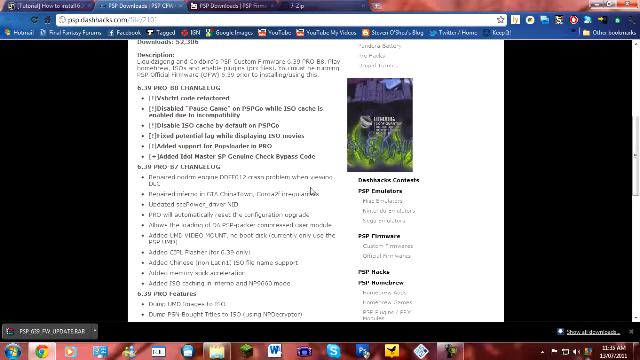
pyautogui.scroll(-3)
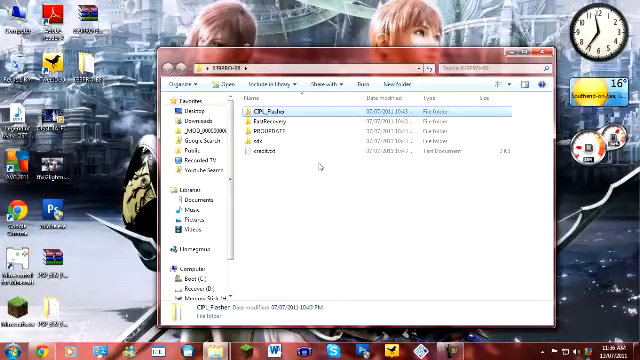
# Drag the CIPL_Flasher folder from the 639PRO-B8 folder onto the desktop.
pyautogui.click(280, 130)
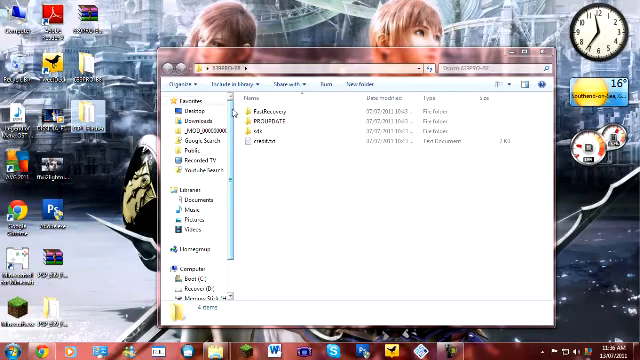
# Select the FastRecovery and PROUPDATE folders together.
pyautogui.click(290, 120)
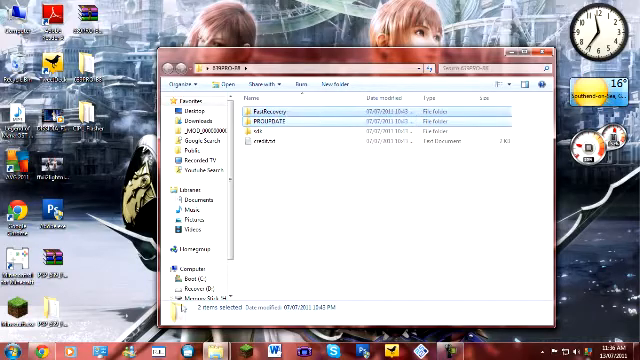
pyautogui.click(8, 340)
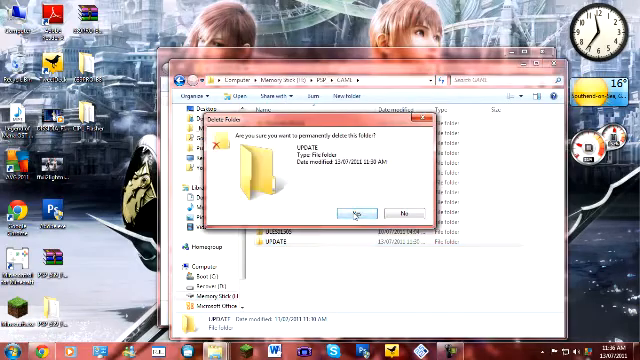
# Confirm permanently deleting the UPDATE folder from the Memory Stick's PSP\GAME folder.
pyautogui.click(355, 212)
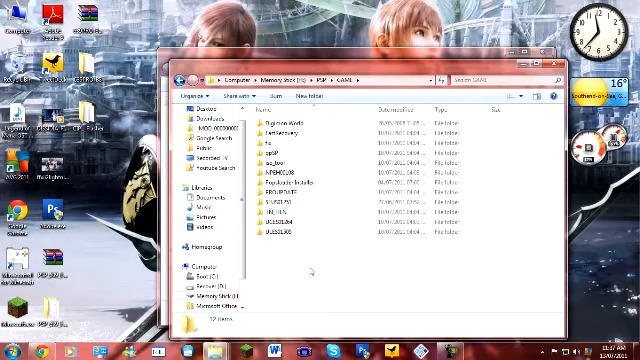
pyautogui.moveTo(310, 270)
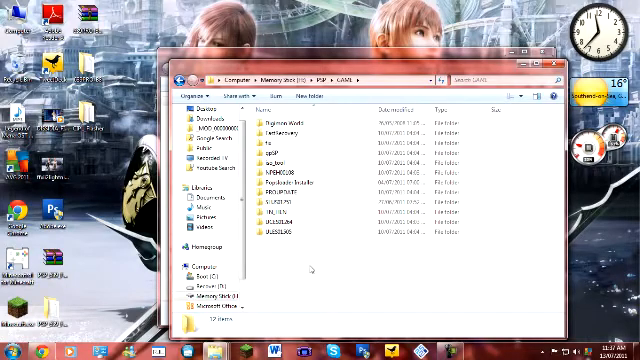
pyautogui.rightClick(315, 180)
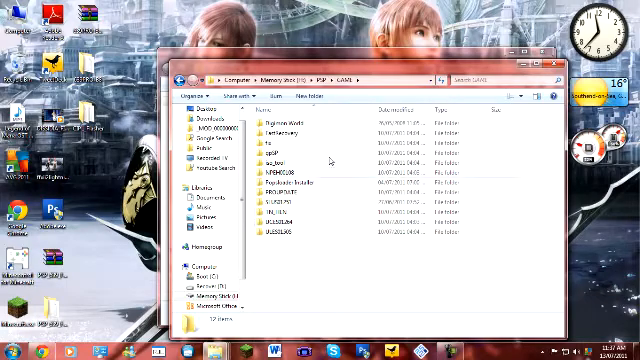
pyautogui.moveTo(333, 137)
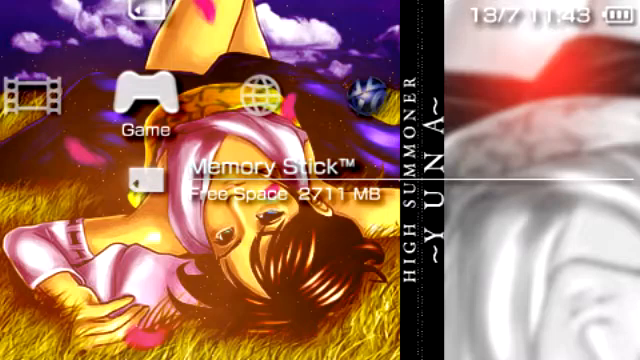
pyautogui.press('select')
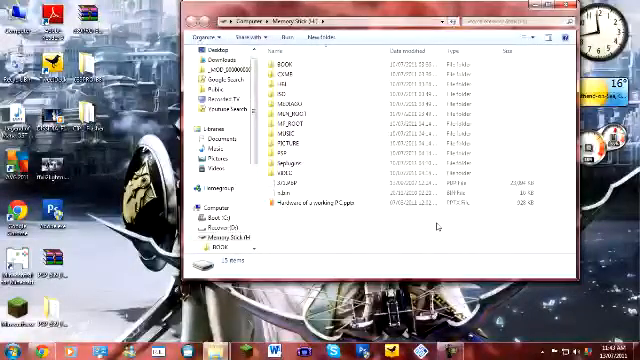
# Open the Memory Stick's ISO folder to show its 11 Final Fantasy ISO/CSO files.
pyautogui.click(290, 94)
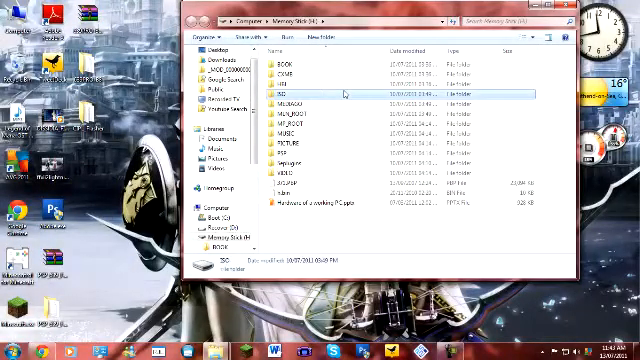
pyautogui.moveTo(295, 95)
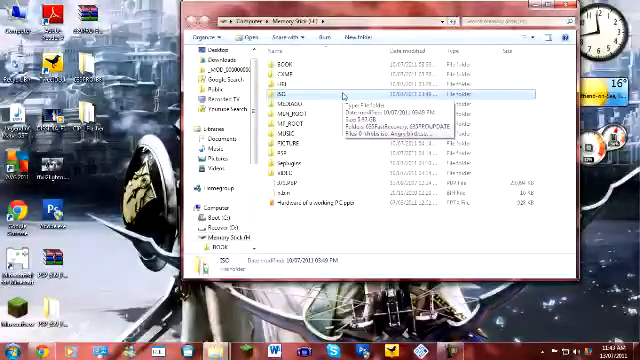
pyautogui.doubleClick(278, 95)
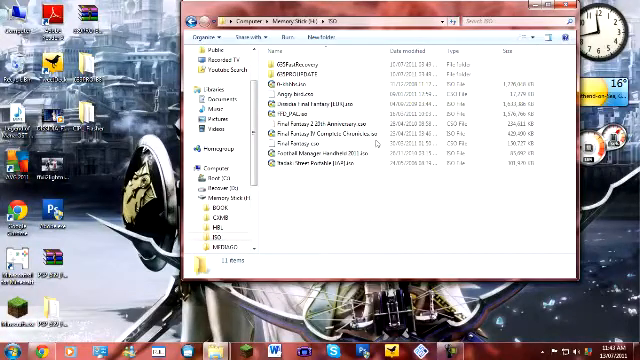